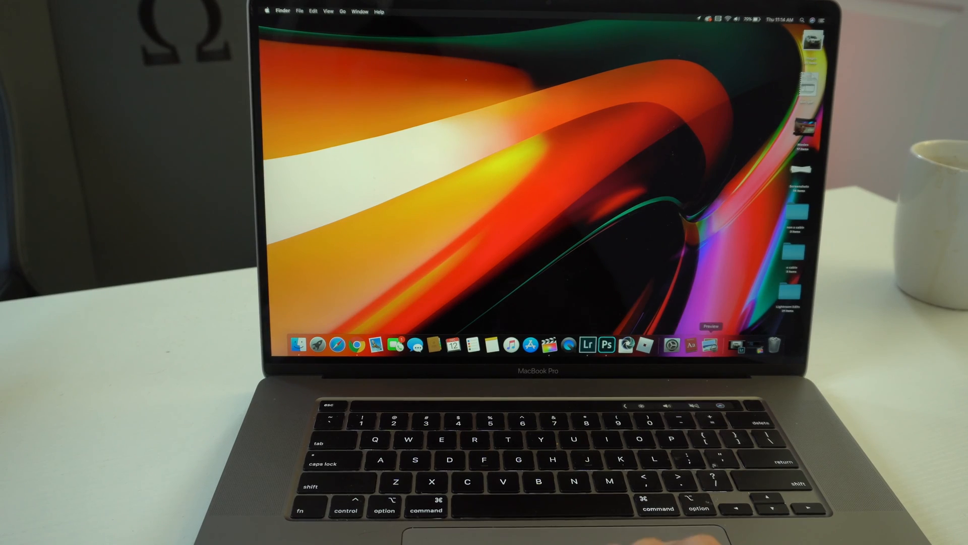
Step: Show Security & Privacy General settings with the Series 5 Apple Watch unlock enabled
click(490, 345)
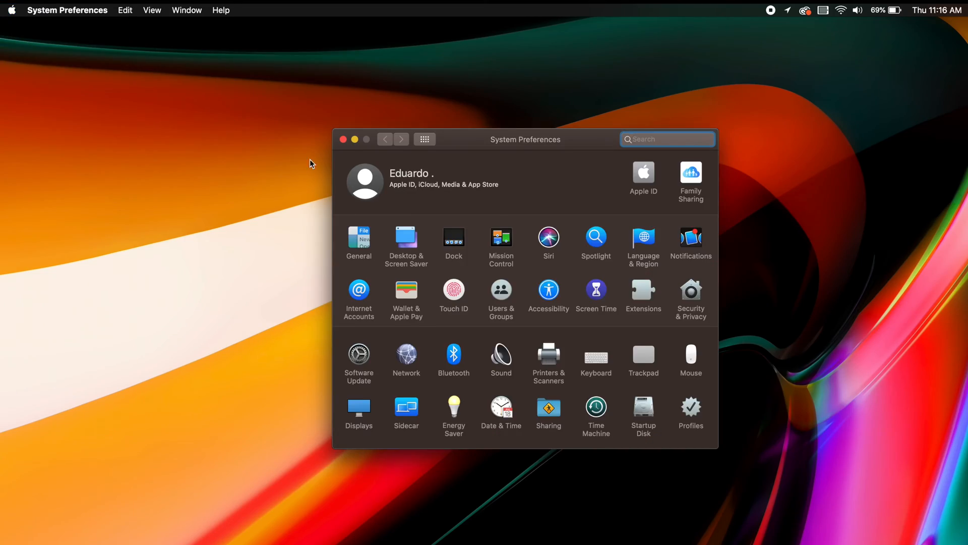
click(691, 289)
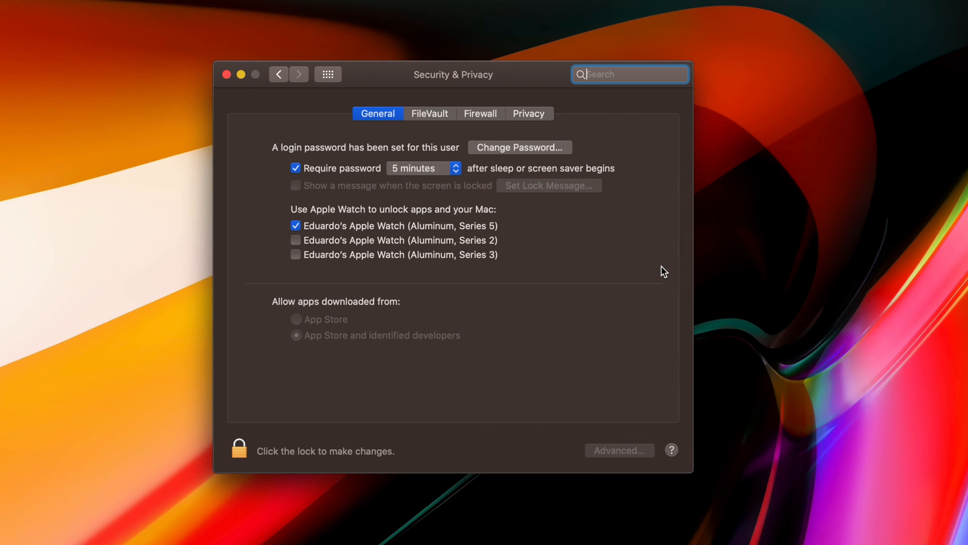